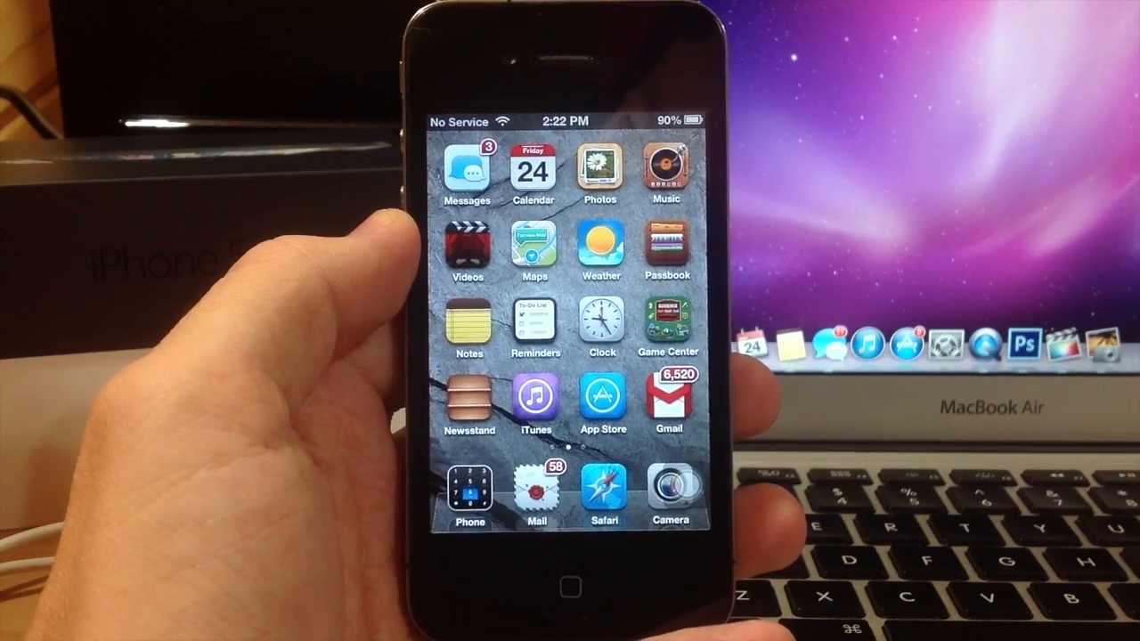
{"action": "scroll", "scroll_direction": "left", "scroll_amount": 3}
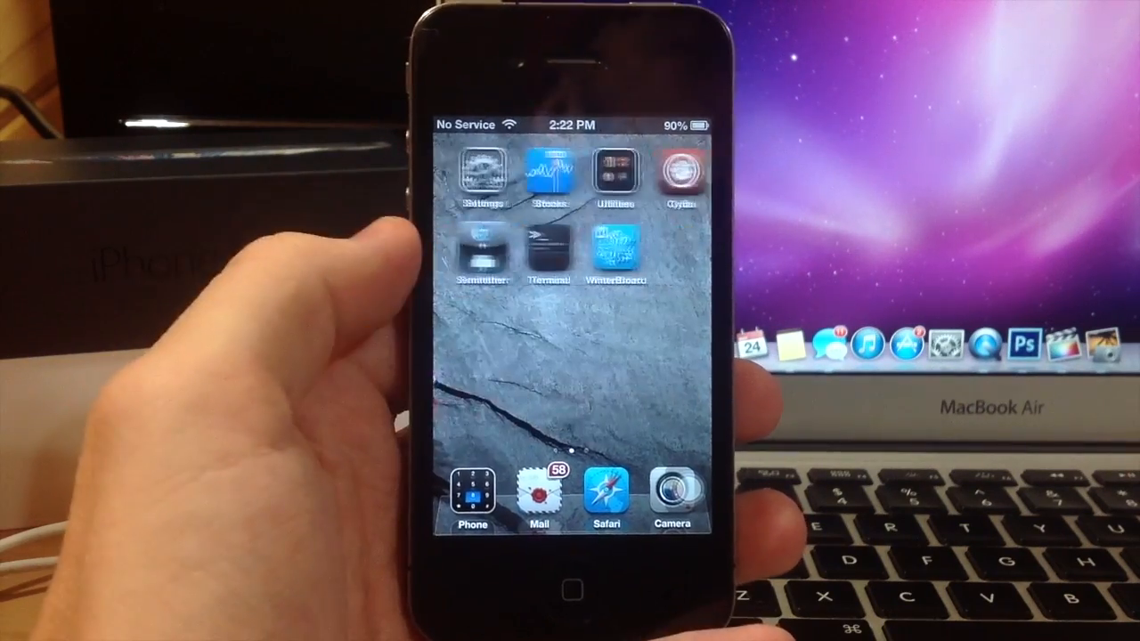